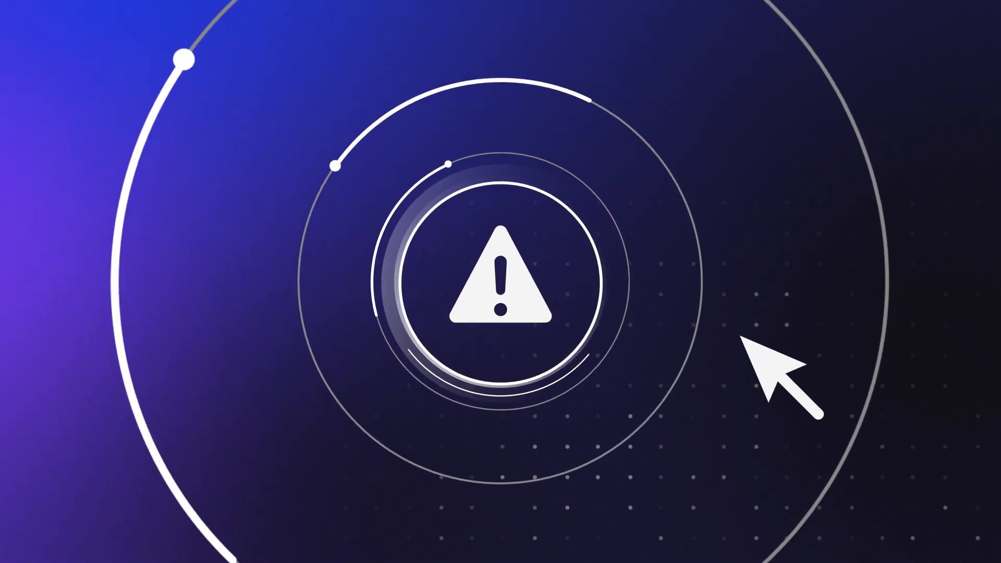
Play the animation until the arrow clicks the warning icon and its circle fills purple.
left_click(504, 288)
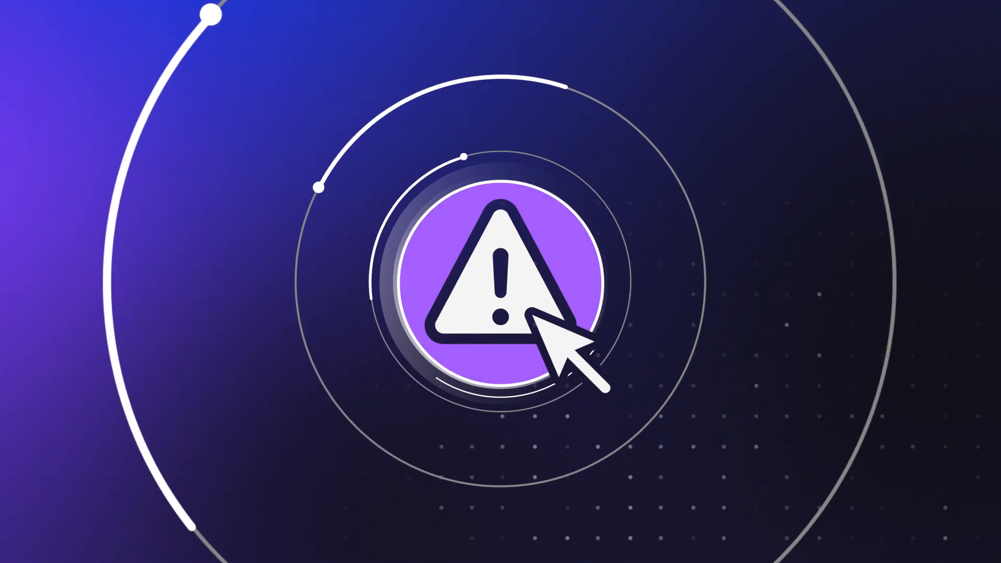